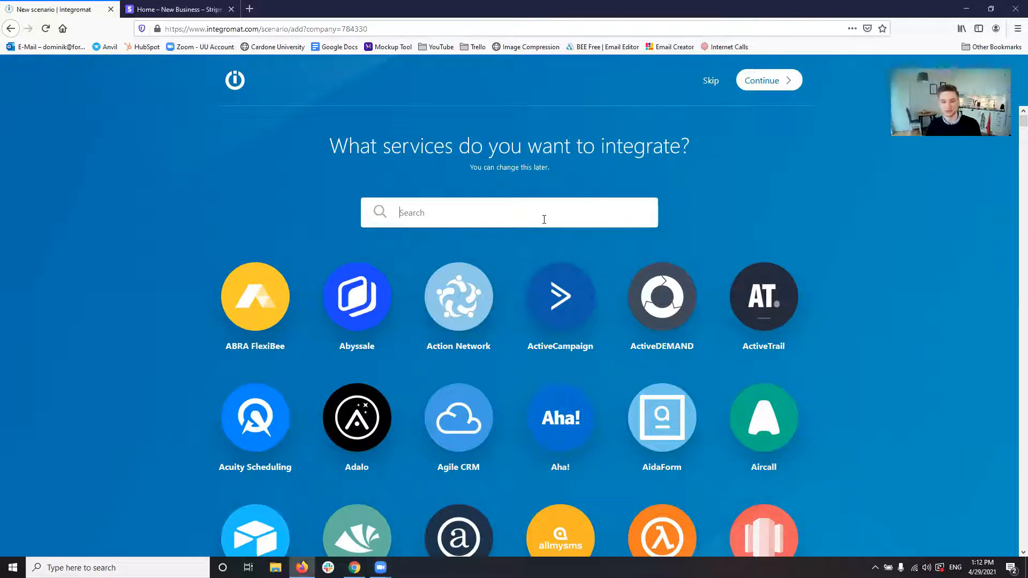
Step: Pick Stripe and Google Sheets as the scenario's services and continue into the new scenario
text(stripe)
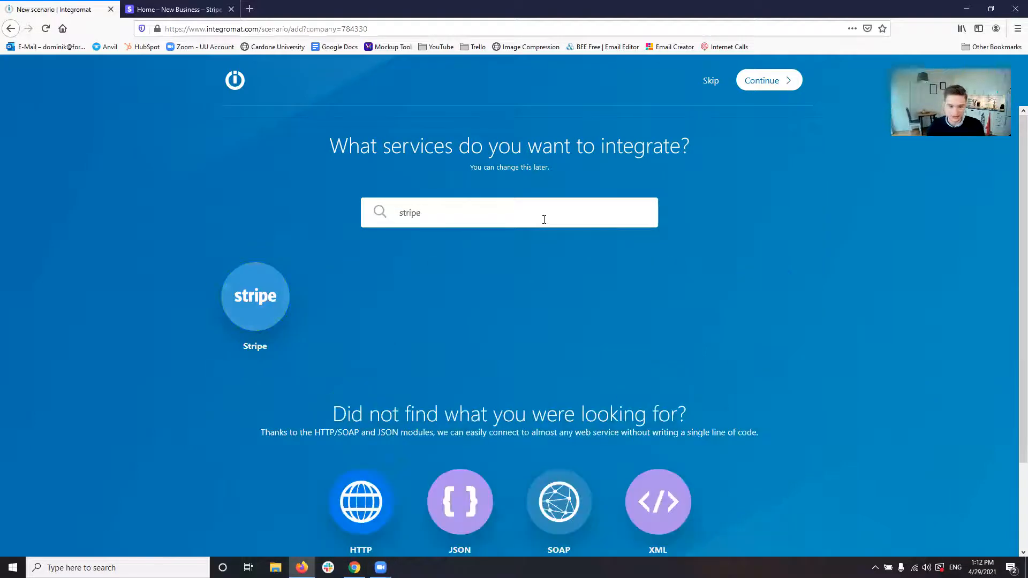
click(255, 295)
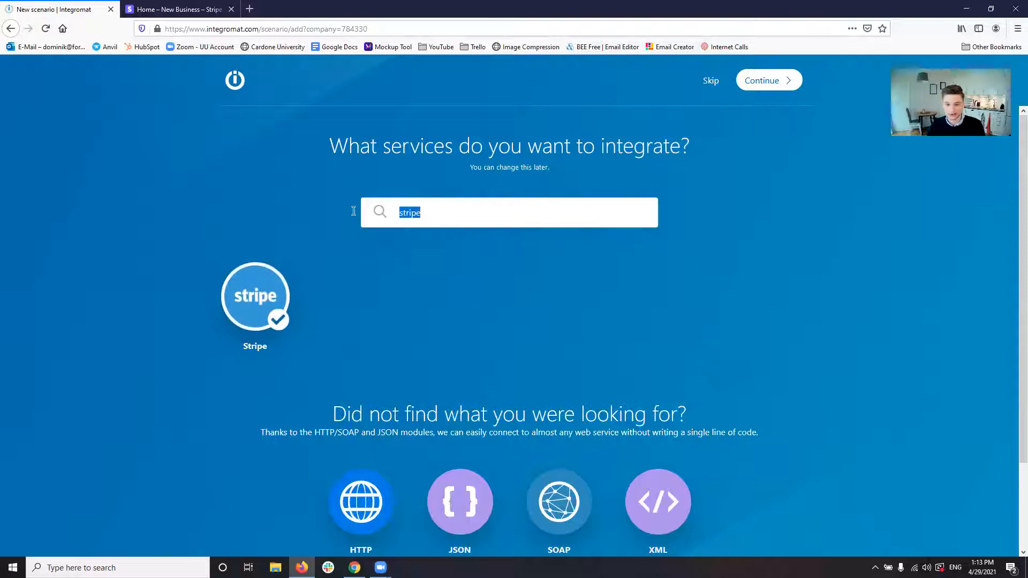
mouse_move(342, 209)
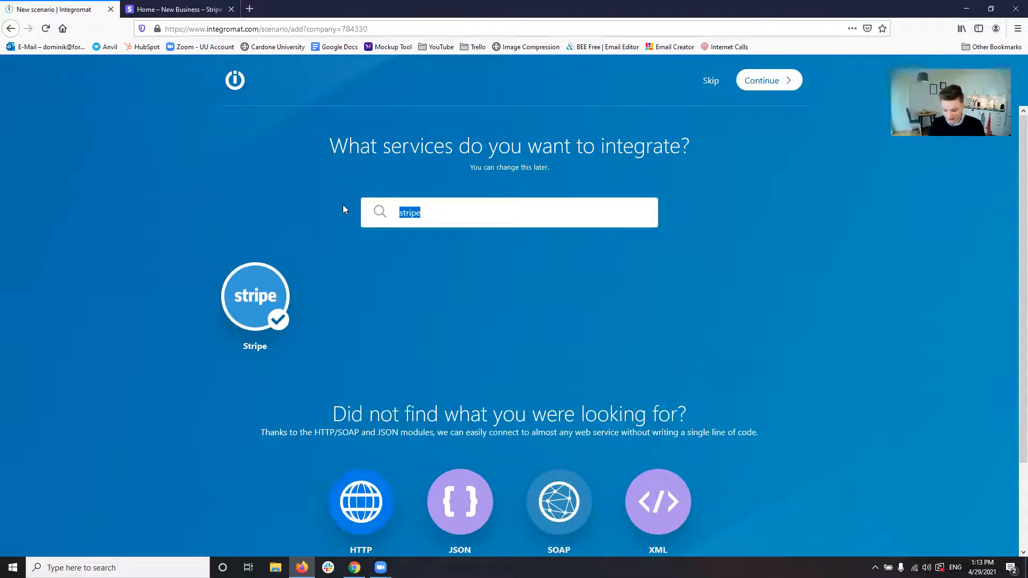
text(google sheet)
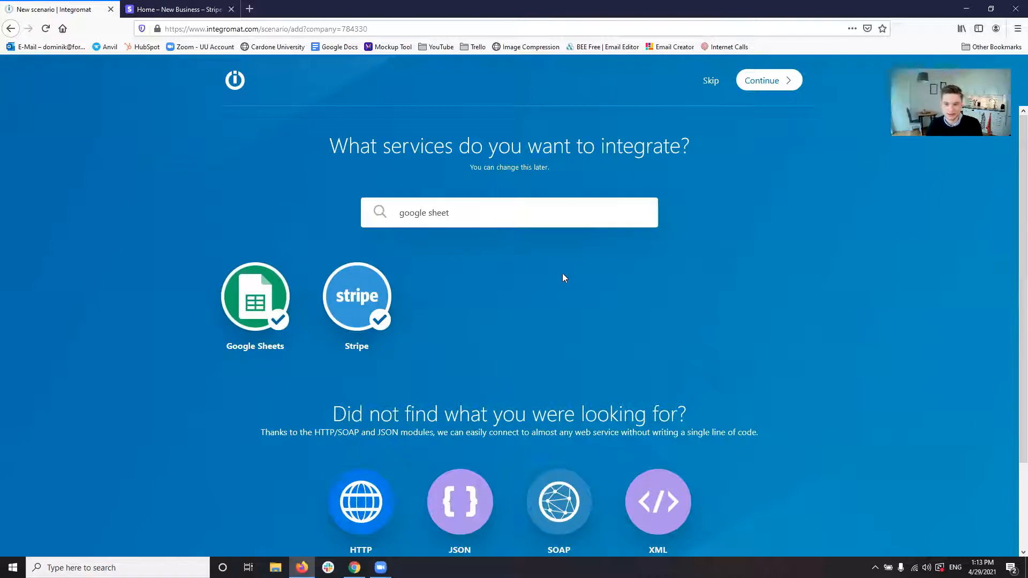
click(763, 81)
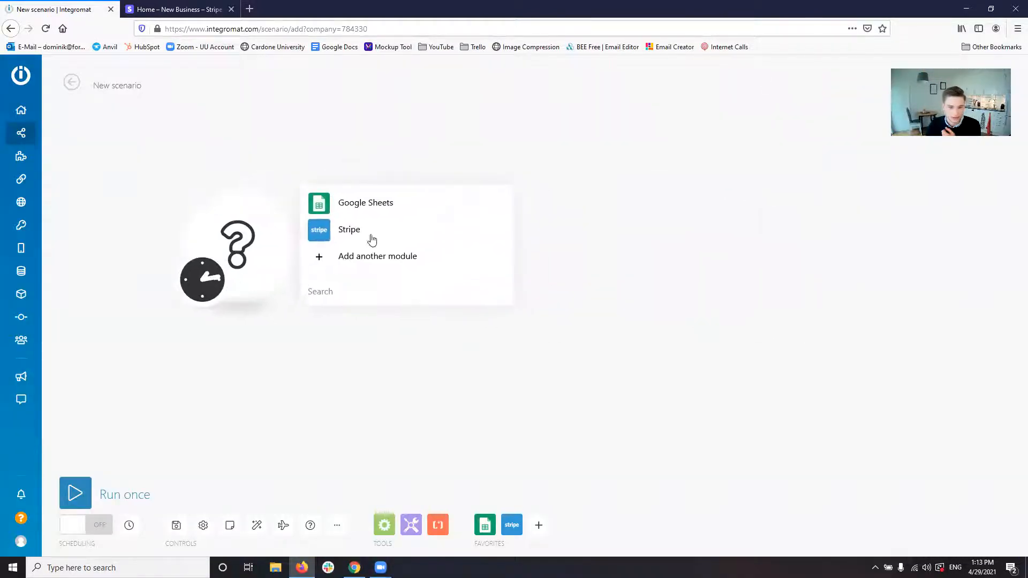
Step: Choose Stripe as the first module's app, then move to the Stripe dashboard
click(349, 230)
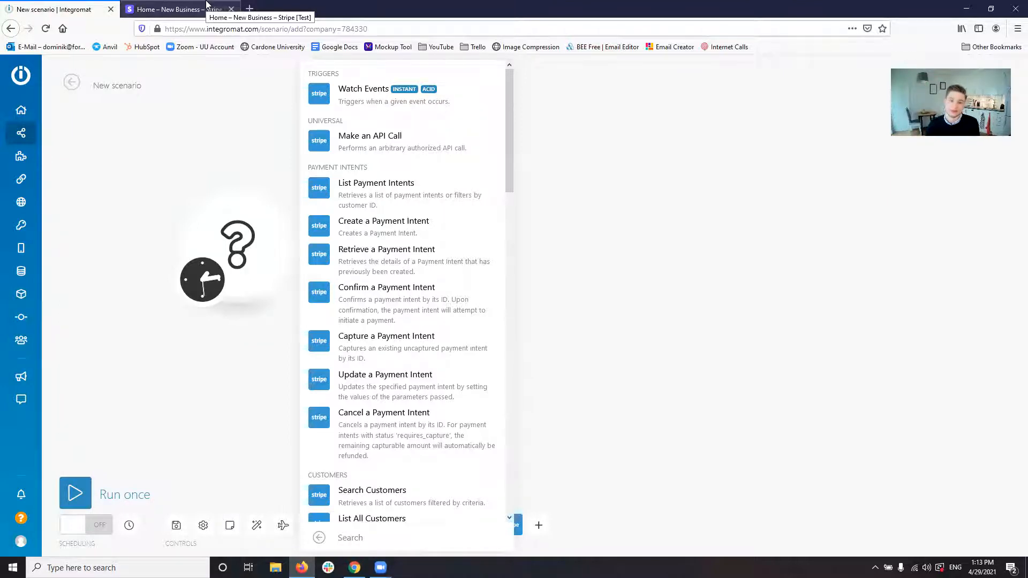
click(177, 10)
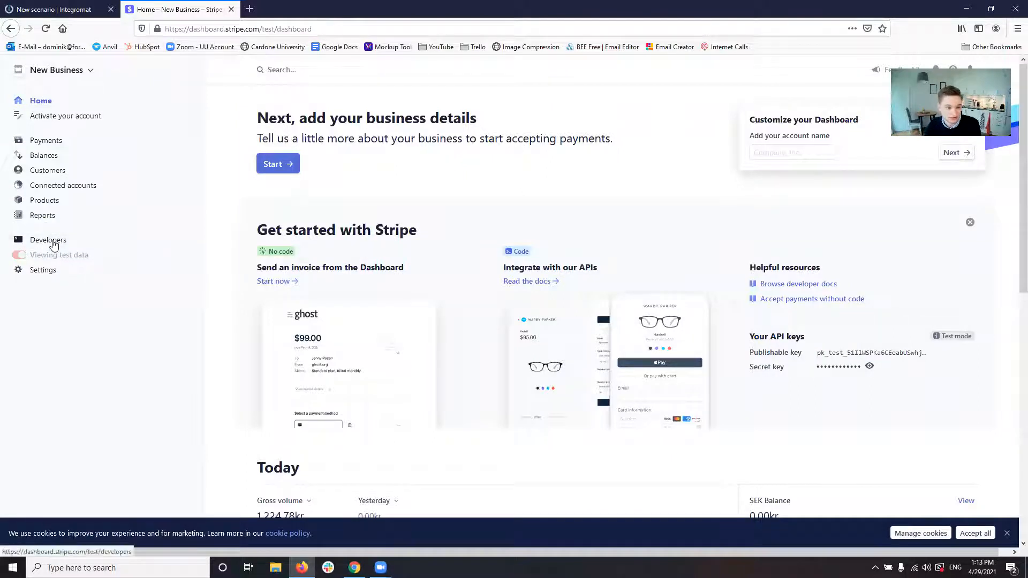
Step: Review Stripe's Developers > Events log of test payments, then return to Integromat
click(48, 239)
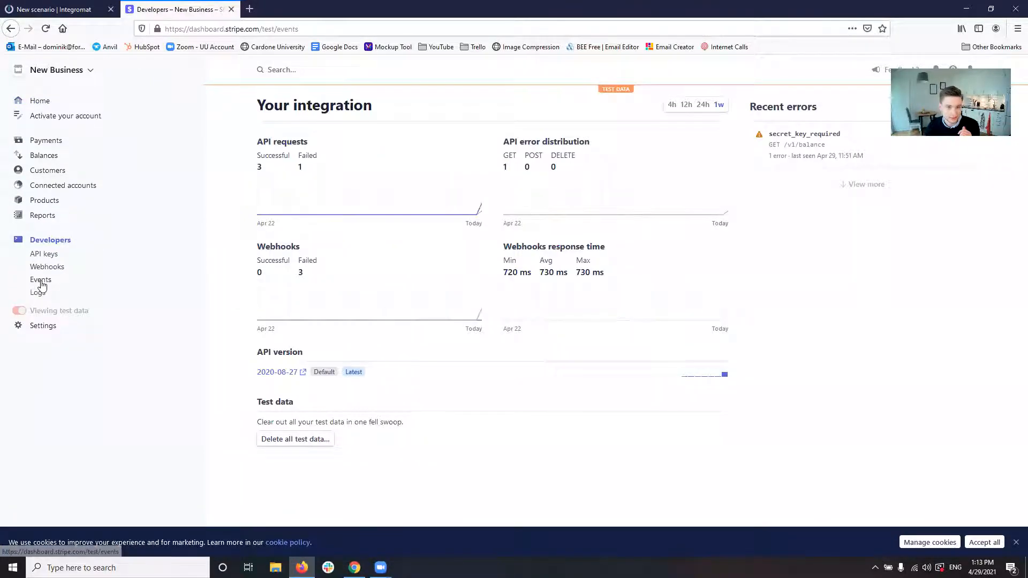
click(41, 279)
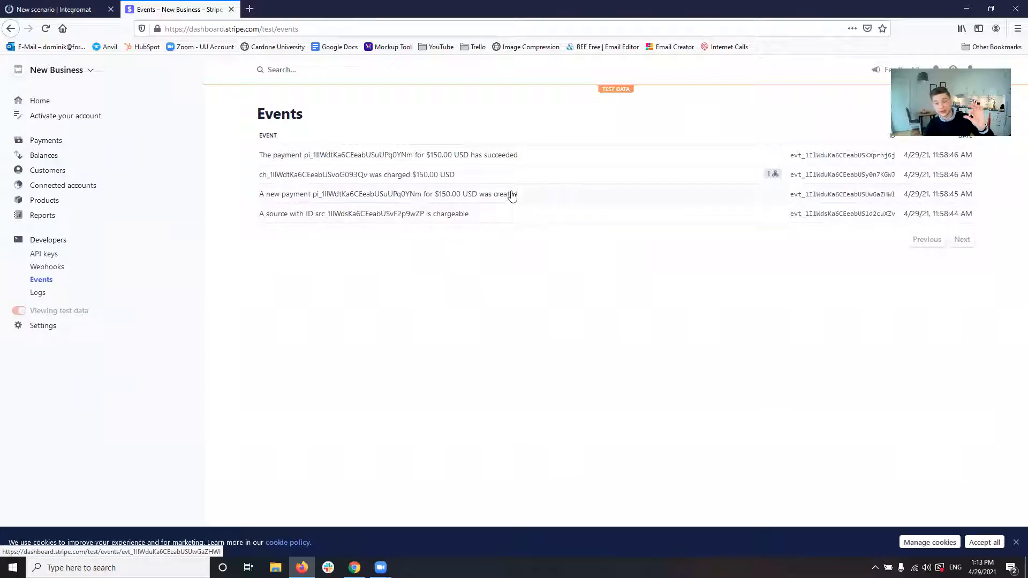
mouse_move(506, 214)
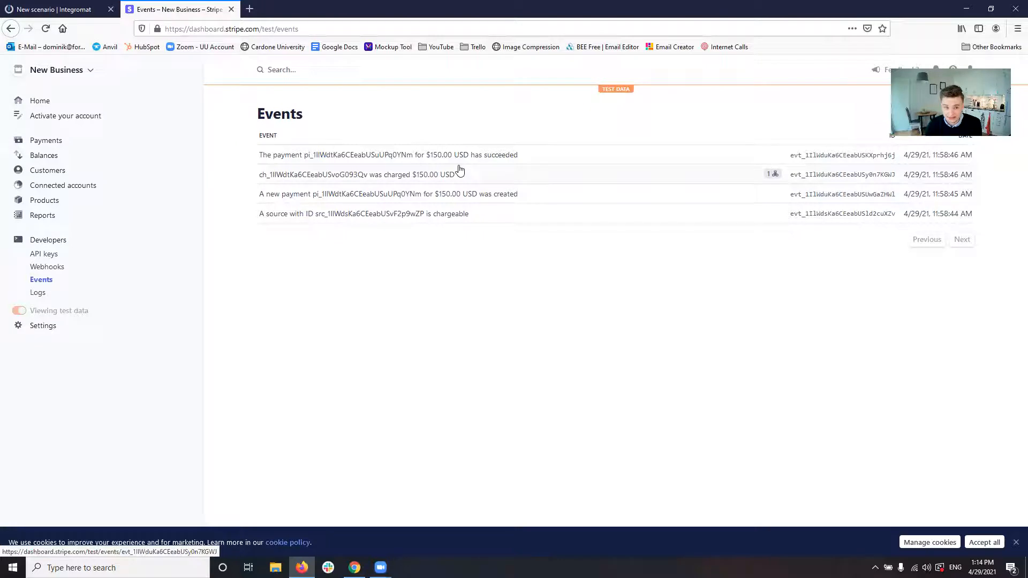
click(56, 9)
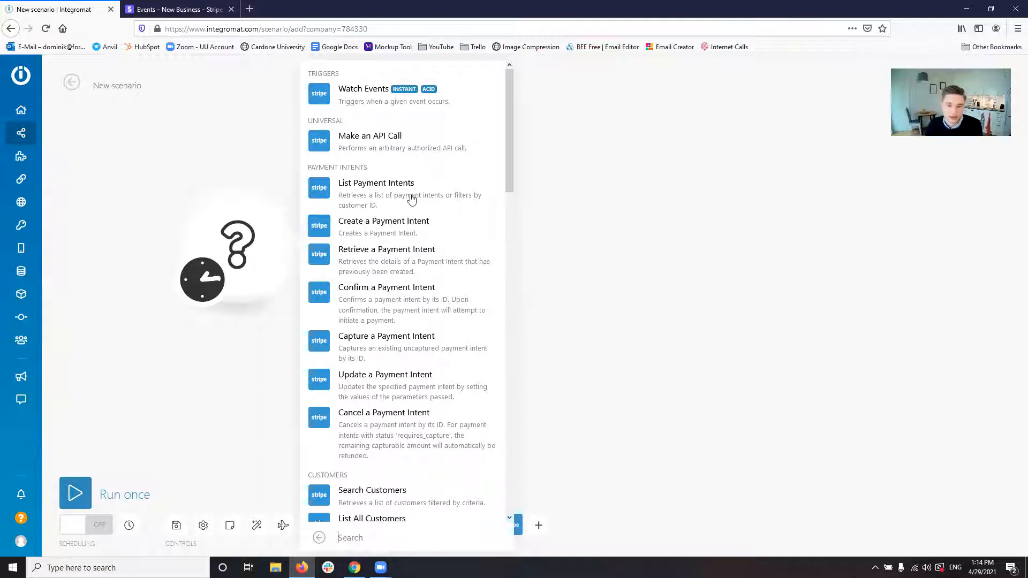
mouse_move(380, 102)
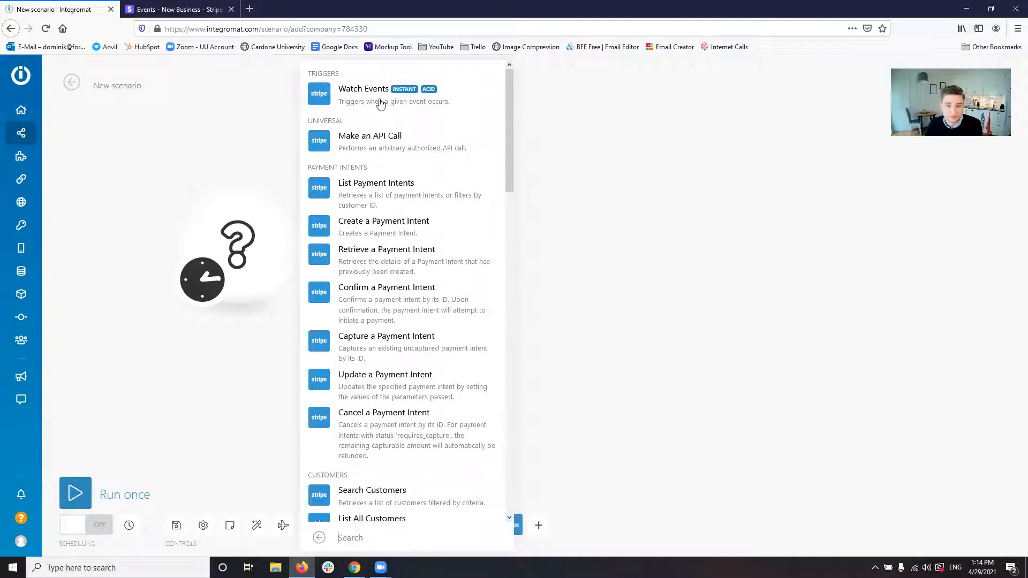
Step: Add Stripe Watch Events as the trigger and start adding its webhook
click(363, 95)
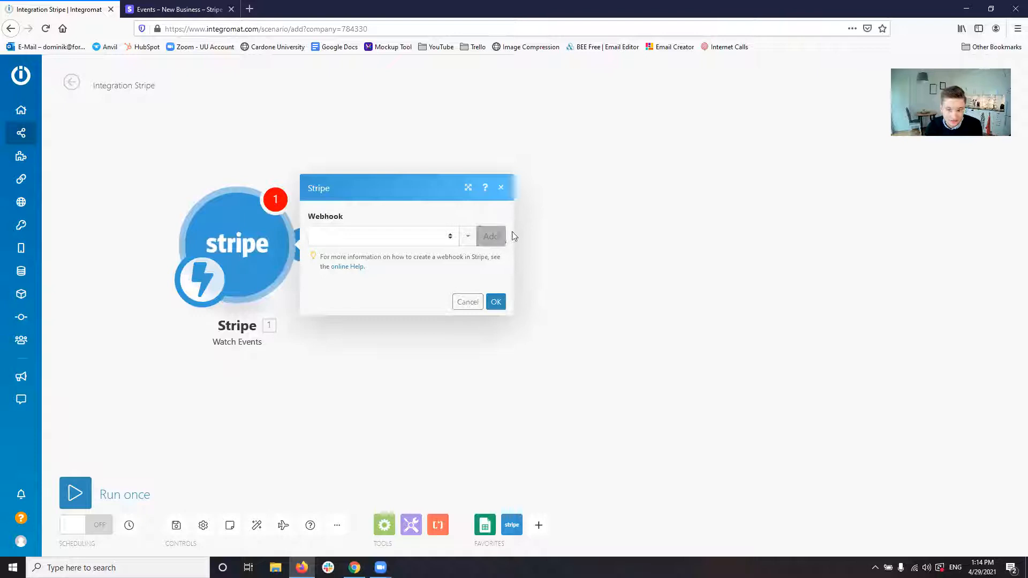
click(490, 236)
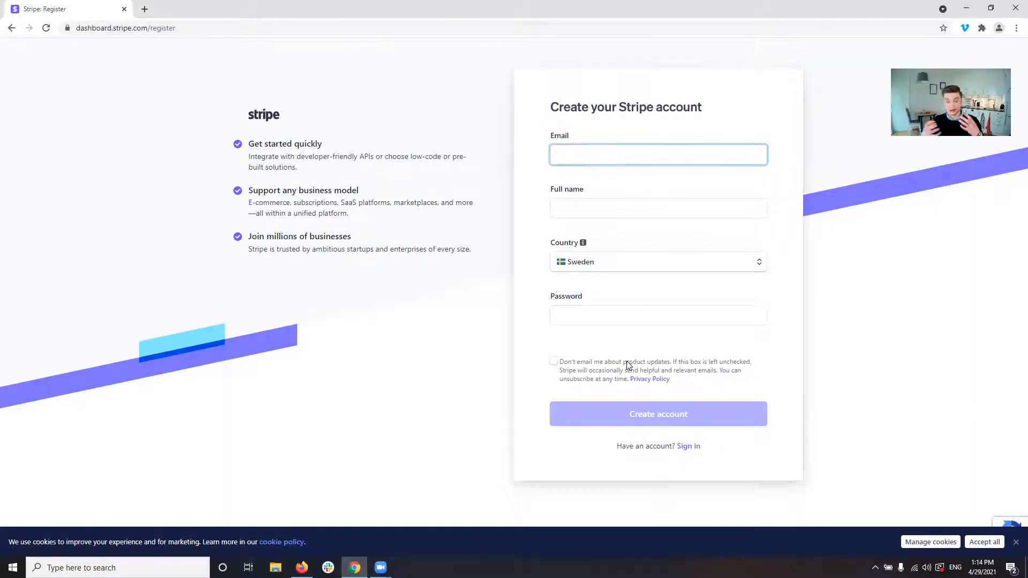
click(657, 154)
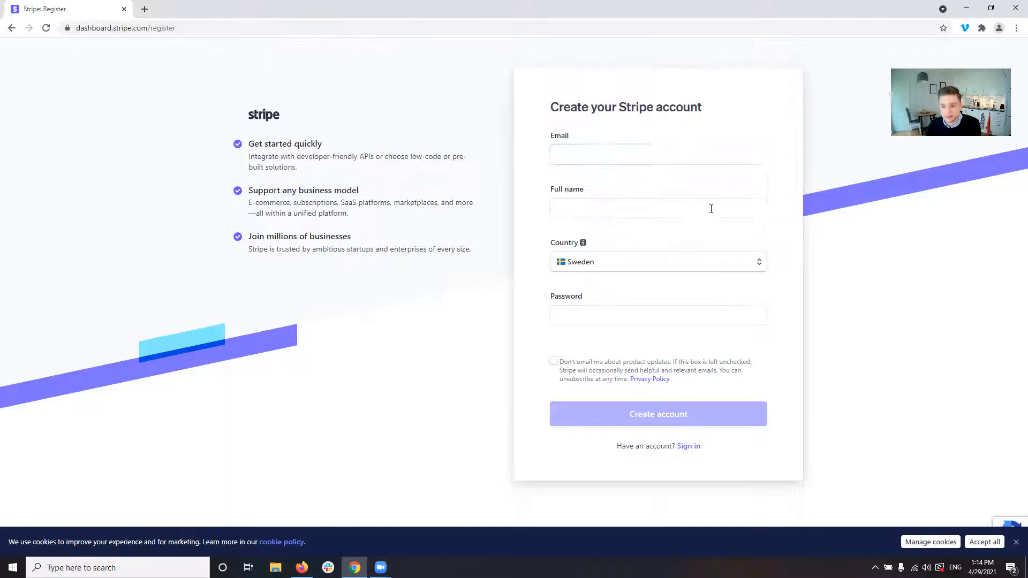
click(658, 315)
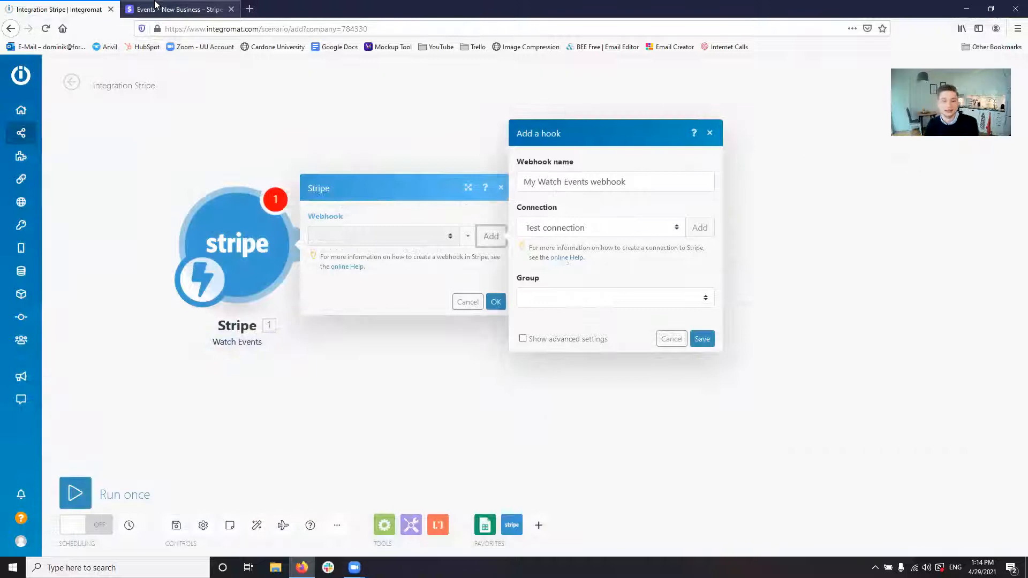
Step: Visit Stripe's test-mode Home and Developers overview with API and webhook stats
click(177, 9)
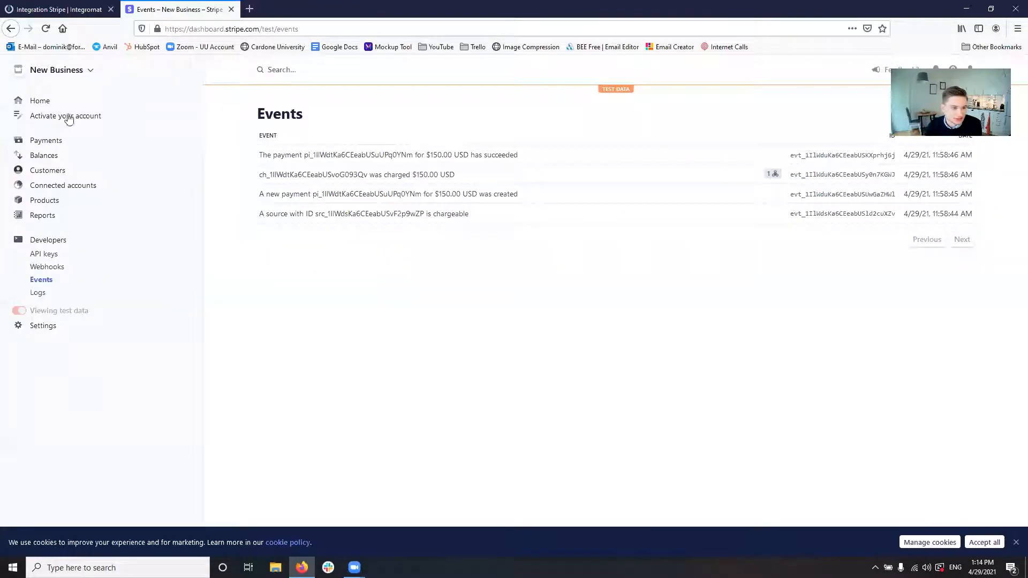
click(40, 101)
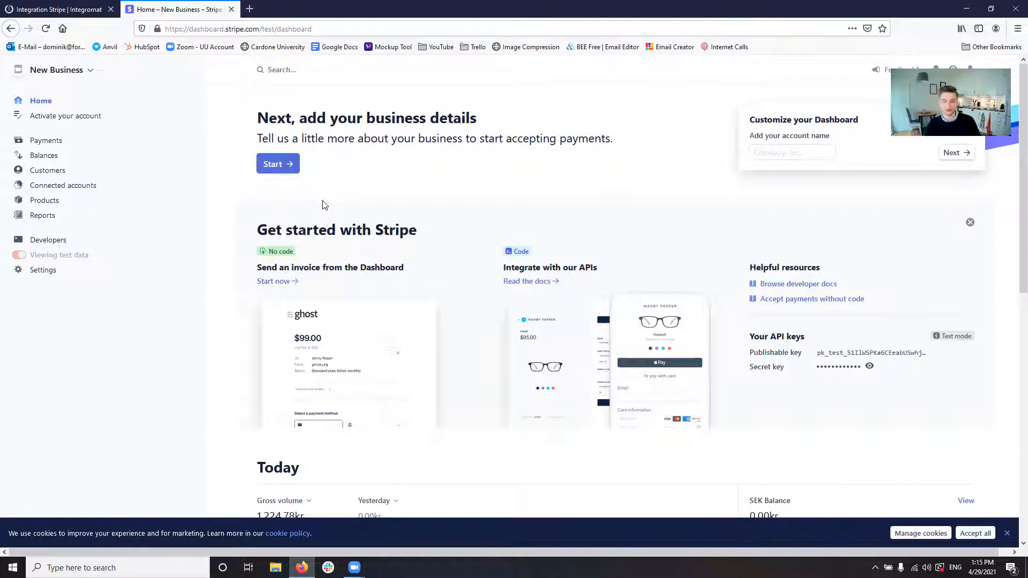
click(50, 239)
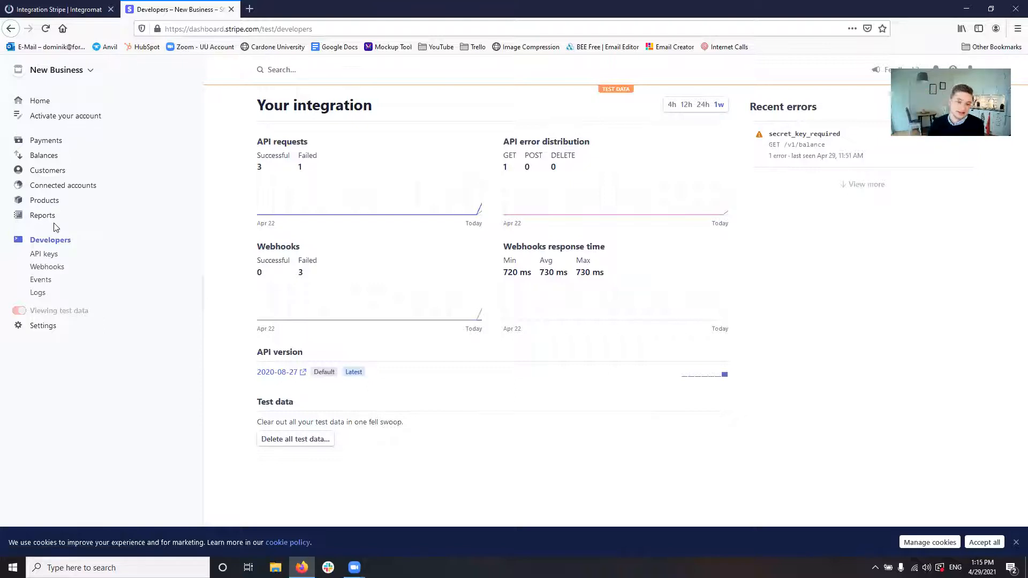
mouse_move(46, 267)
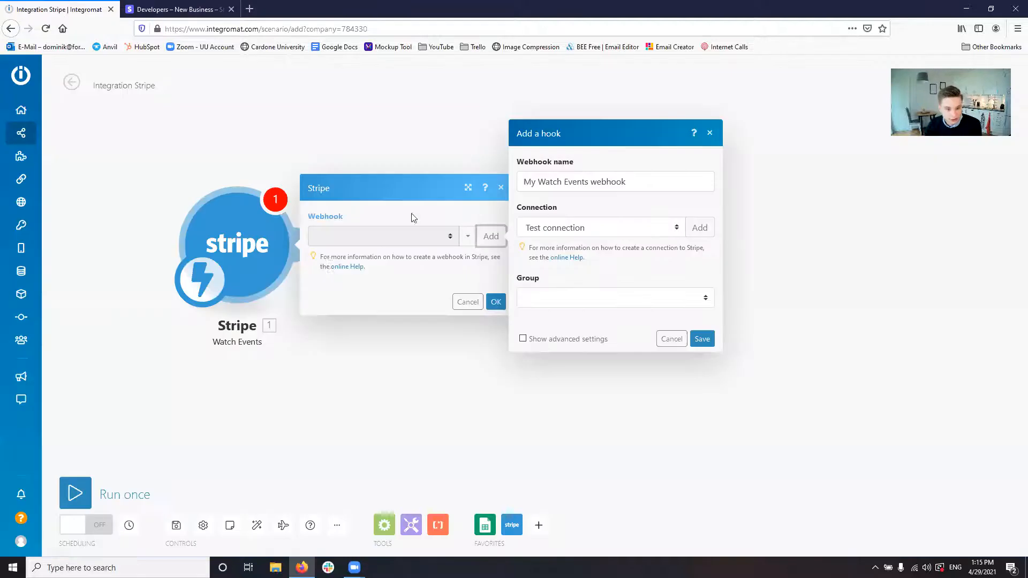
mouse_move(285, 275)
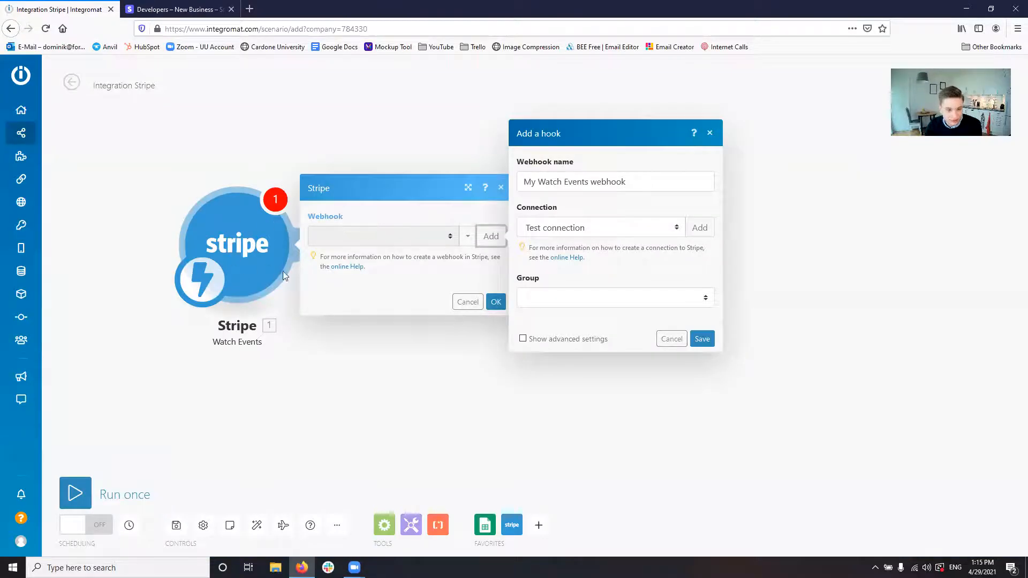
mouse_move(271, 247)
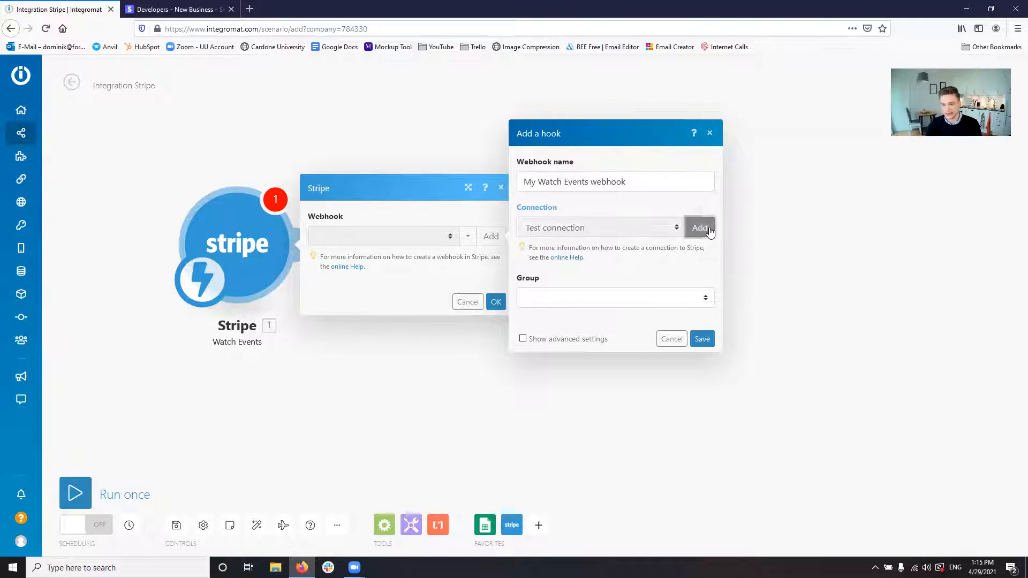
Step: Begin a new 'My Stripe connection' awaiting an API key, then go to Stripe for the key
click(699, 227)
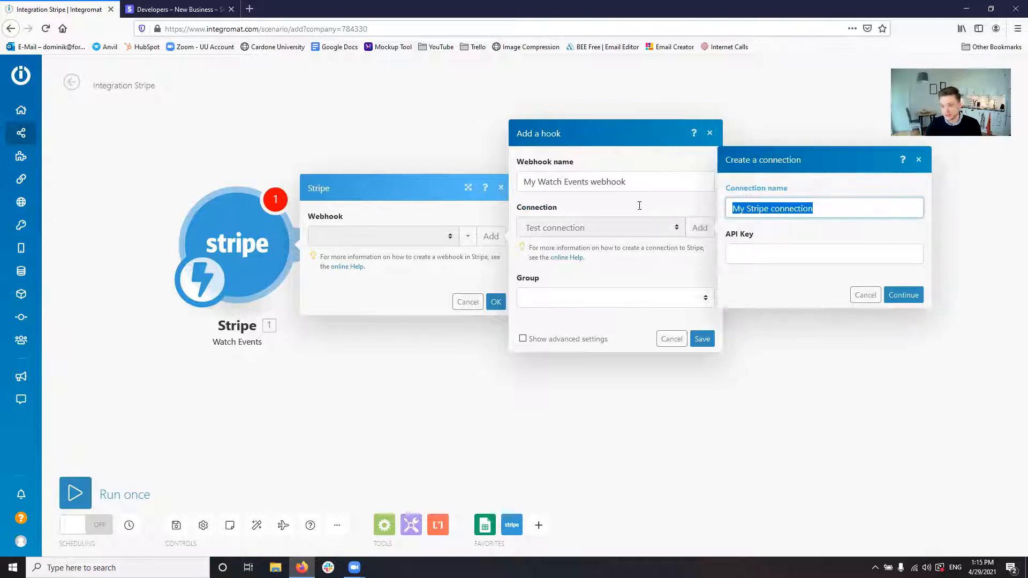
click(824, 254)
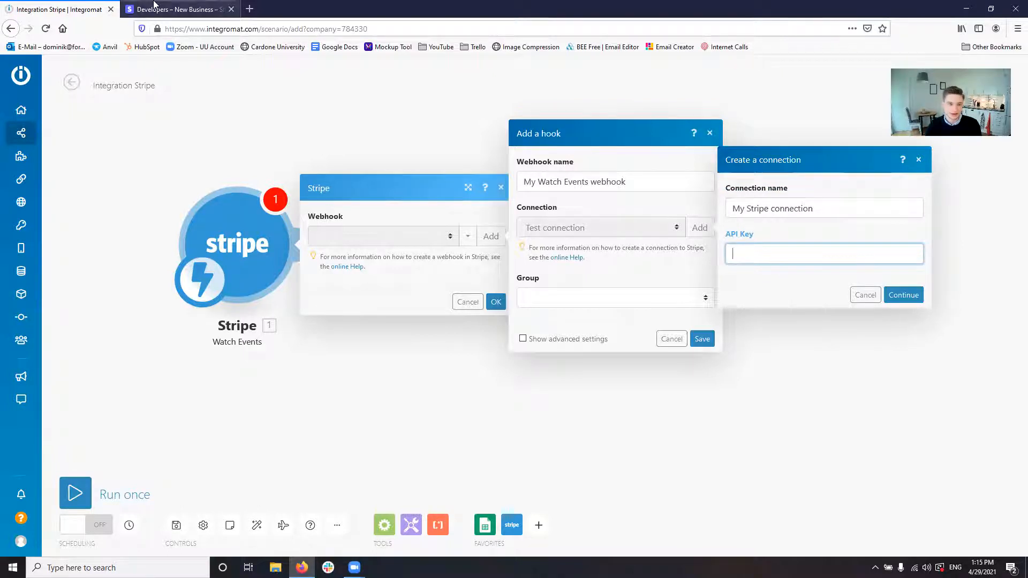
click(179, 10)
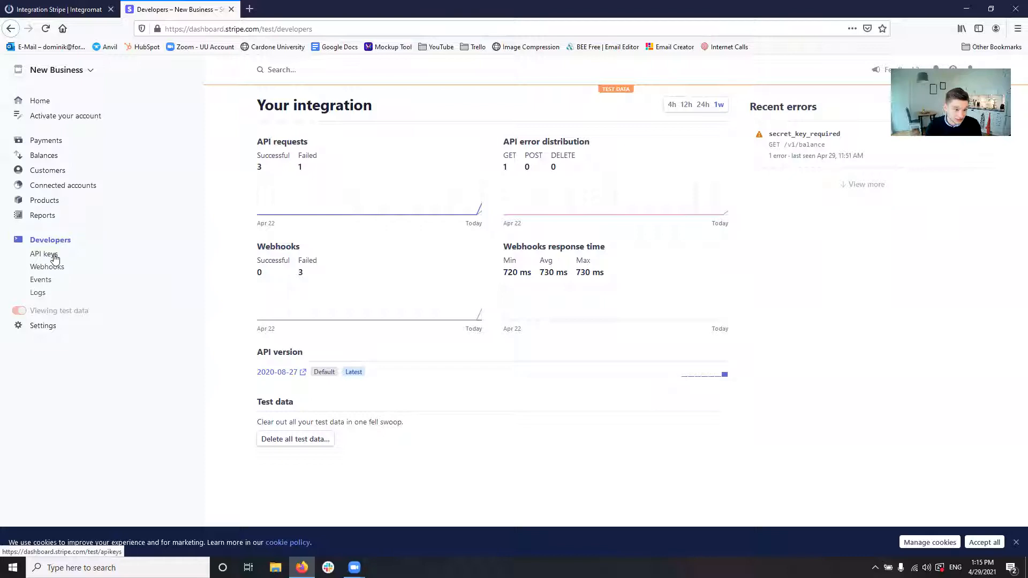
click(45, 254)
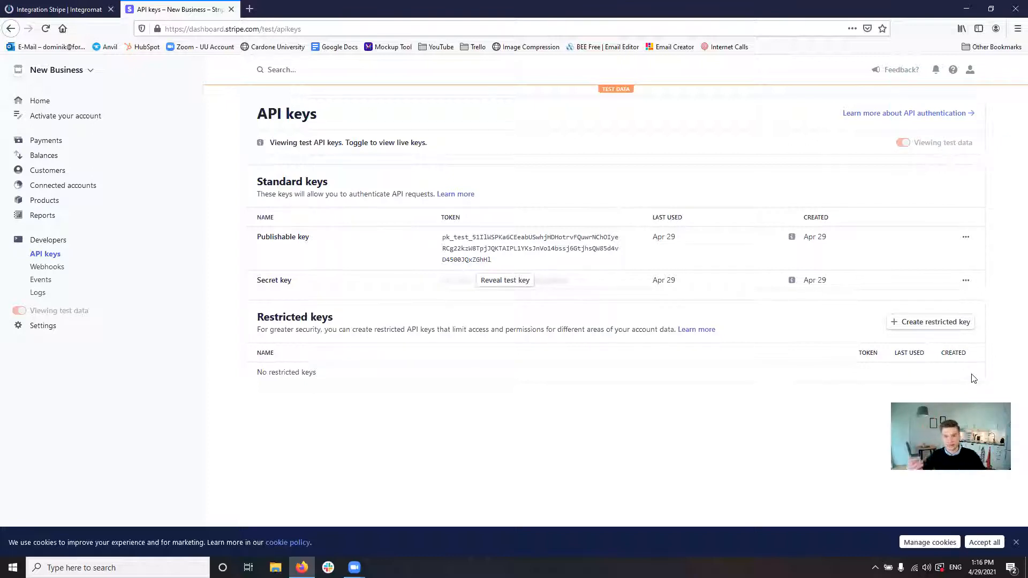
mouse_move(893, 246)
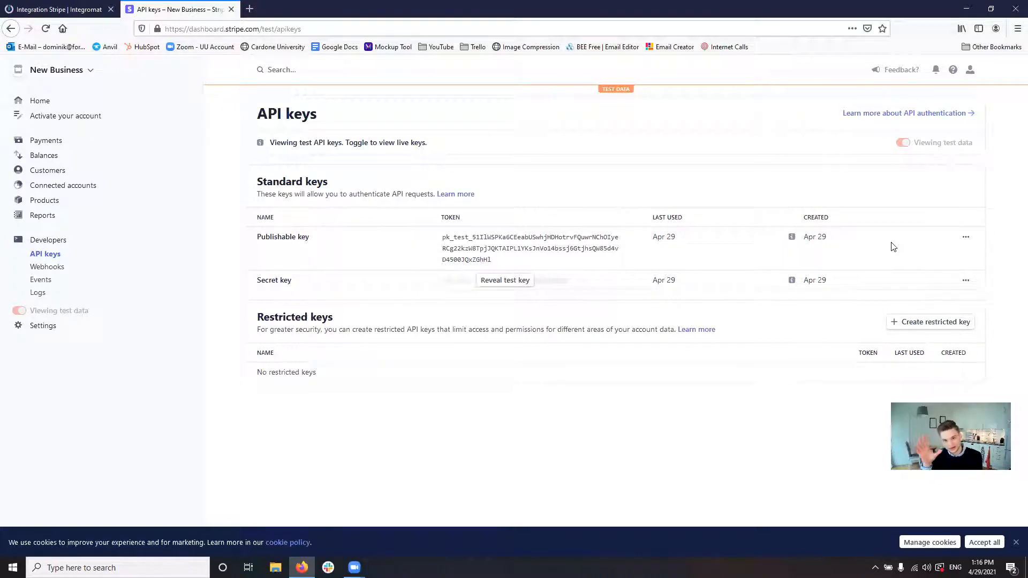
mouse_move(924, 177)
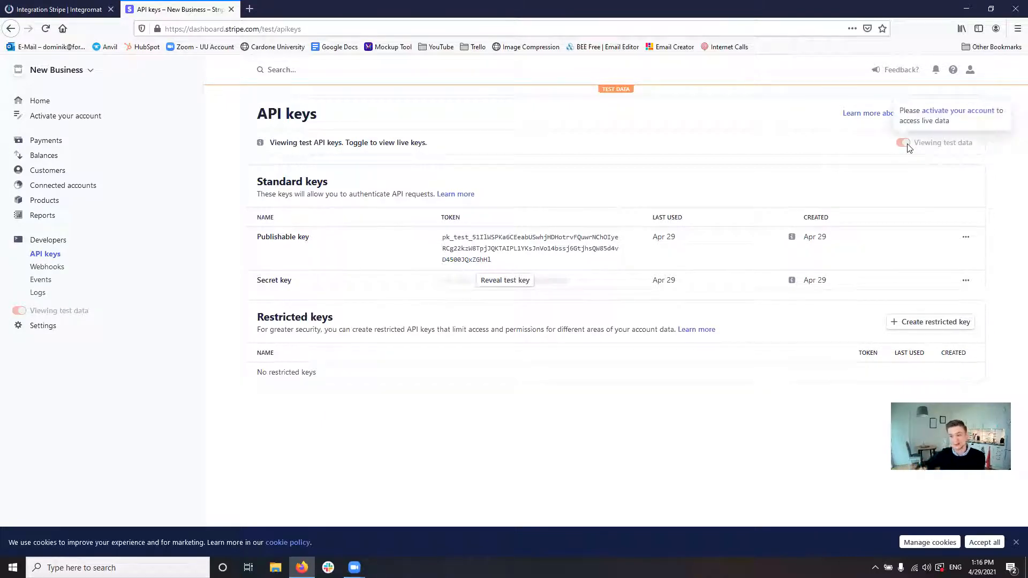
mouse_move(646, 111)
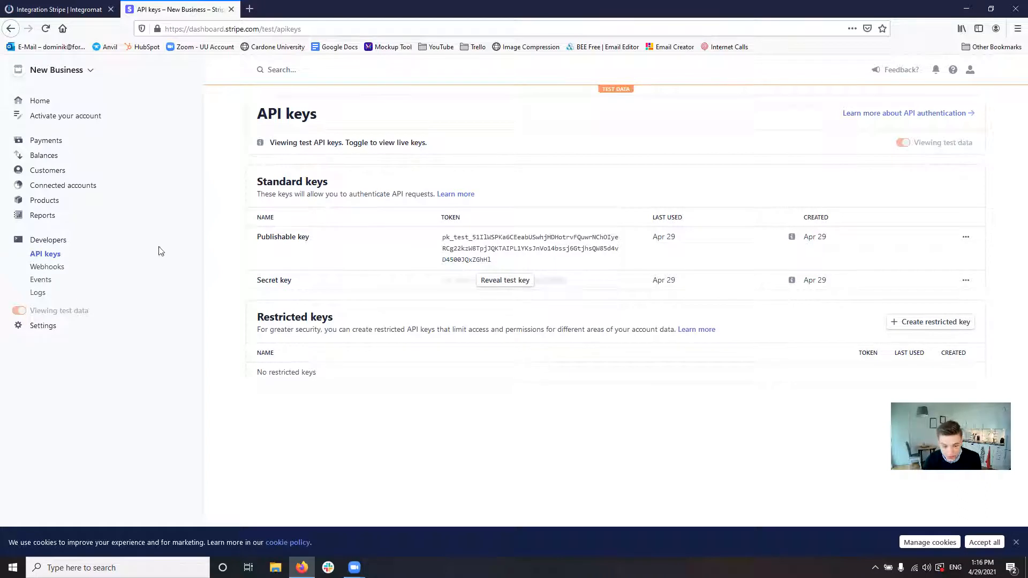
mouse_move(505, 280)
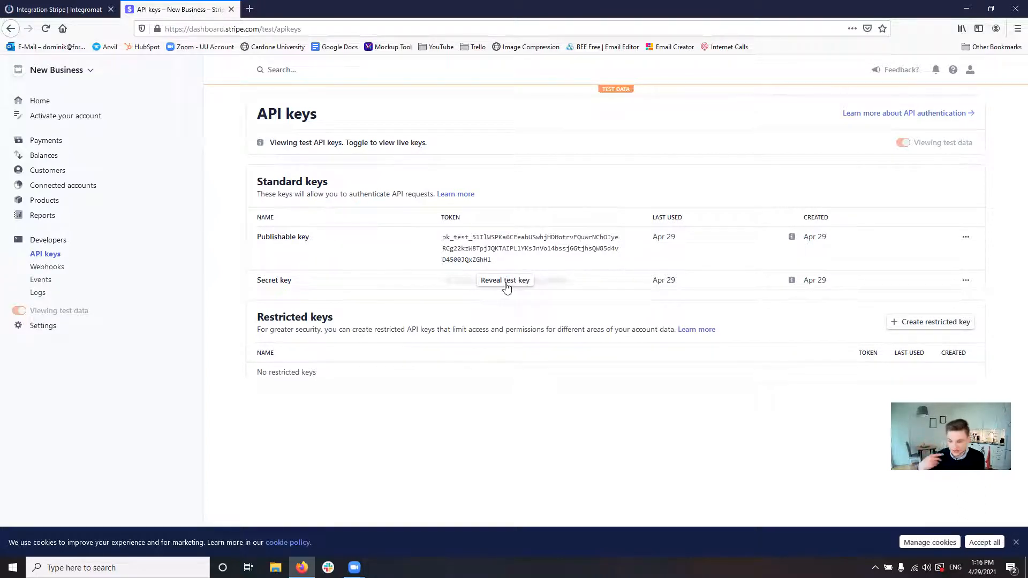
Step: Reveal Stripe's secret test key for use as the connection's API key
click(504, 280)
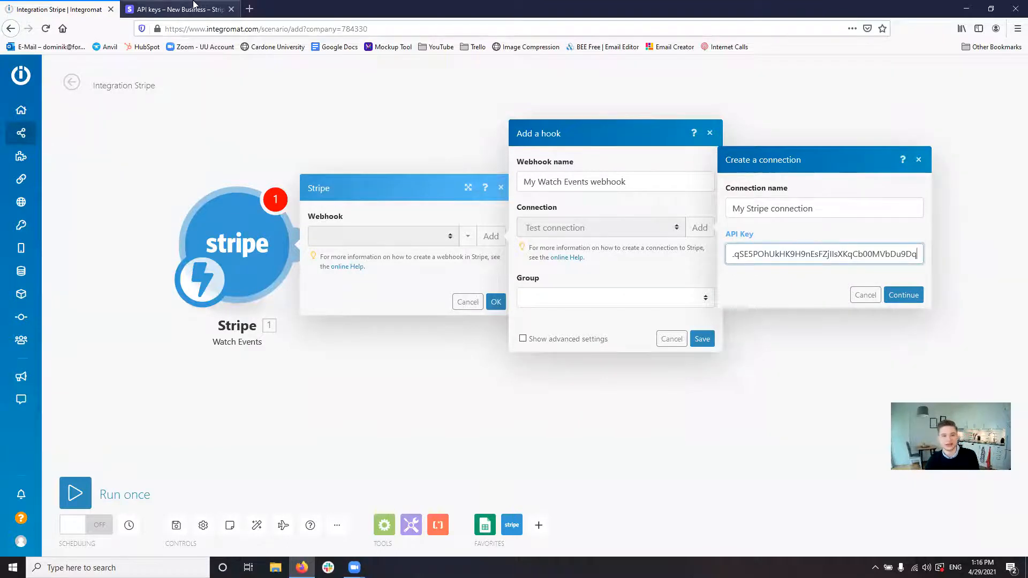
Step: Create 'My Stripe connection' with the pasted key and show the webhook's Group choices
click(176, 9)
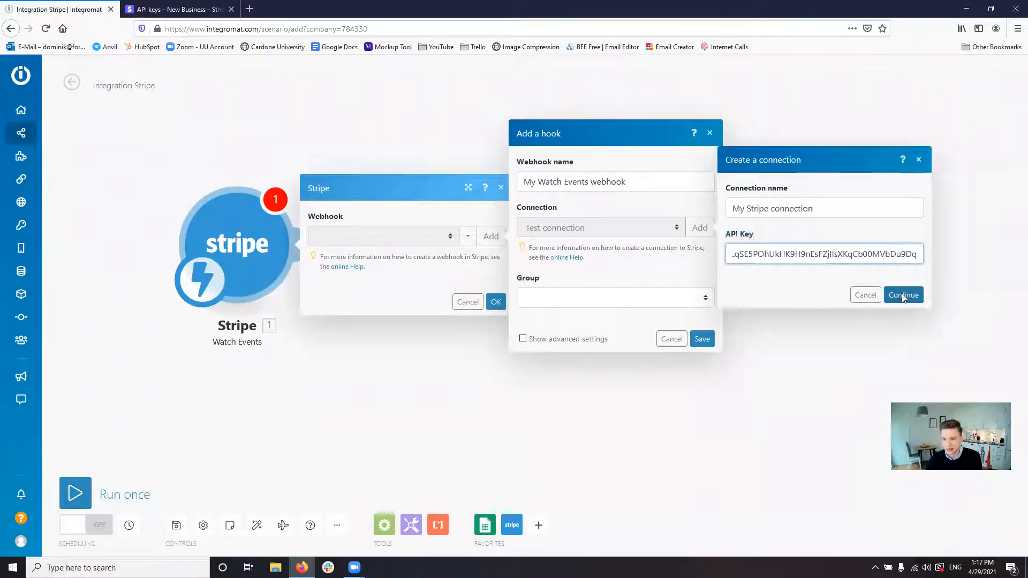
click(903, 296)
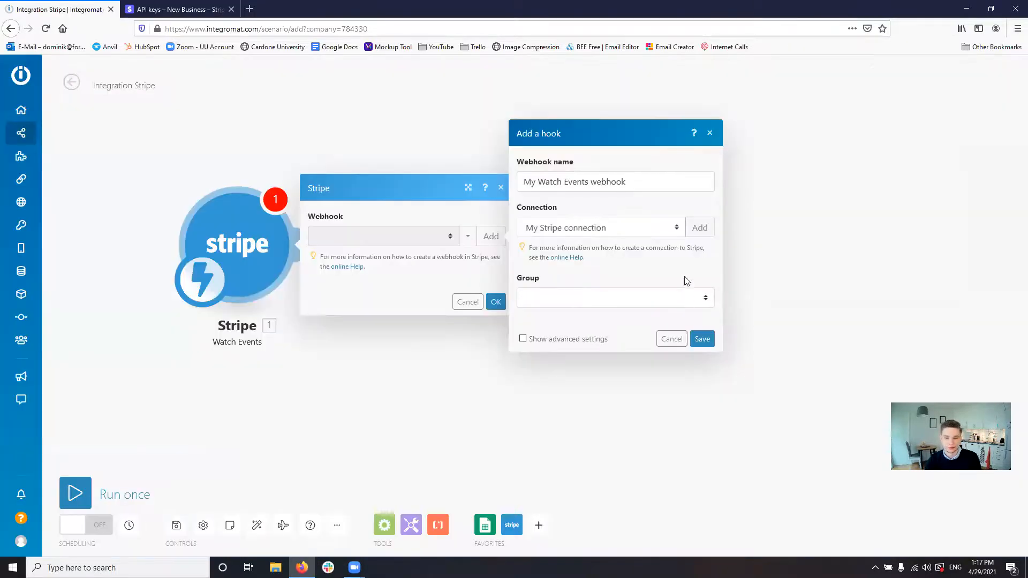
click(613, 298)
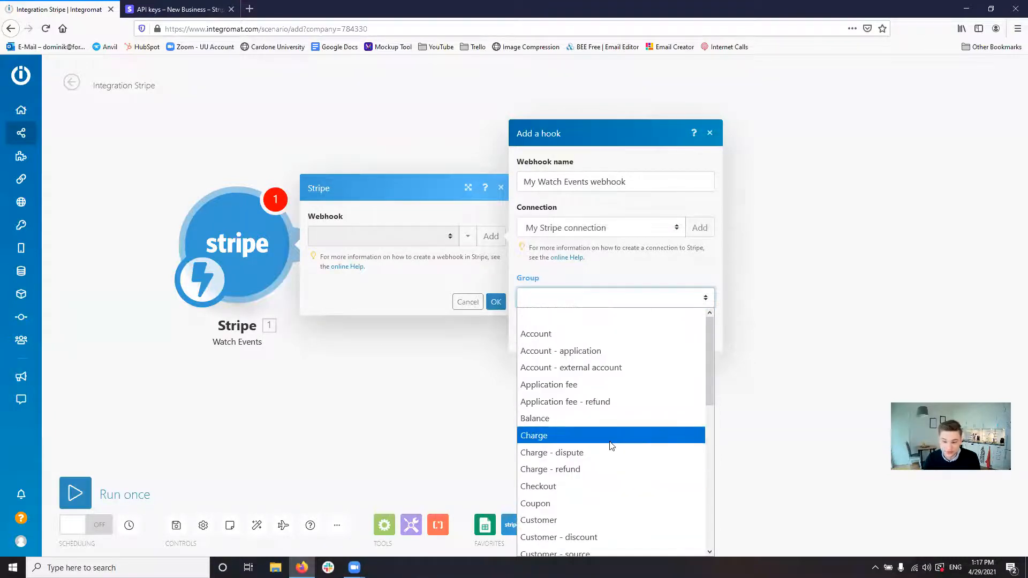
Step: Save 'My Watch Events webhook' for the Charge group with only Charge succeeded ticked
scroll(down, 3)
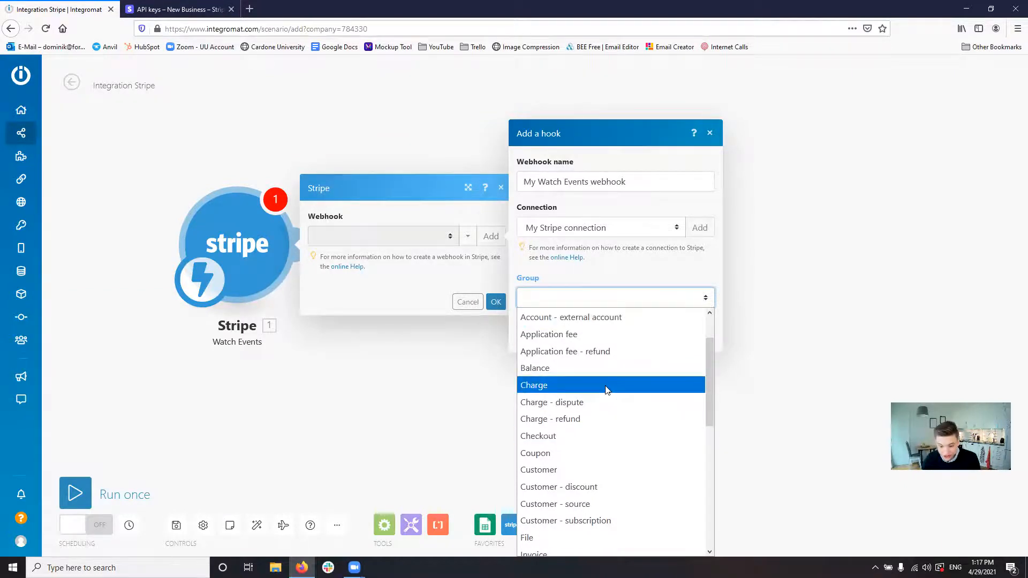
mouse_move(620, 419)
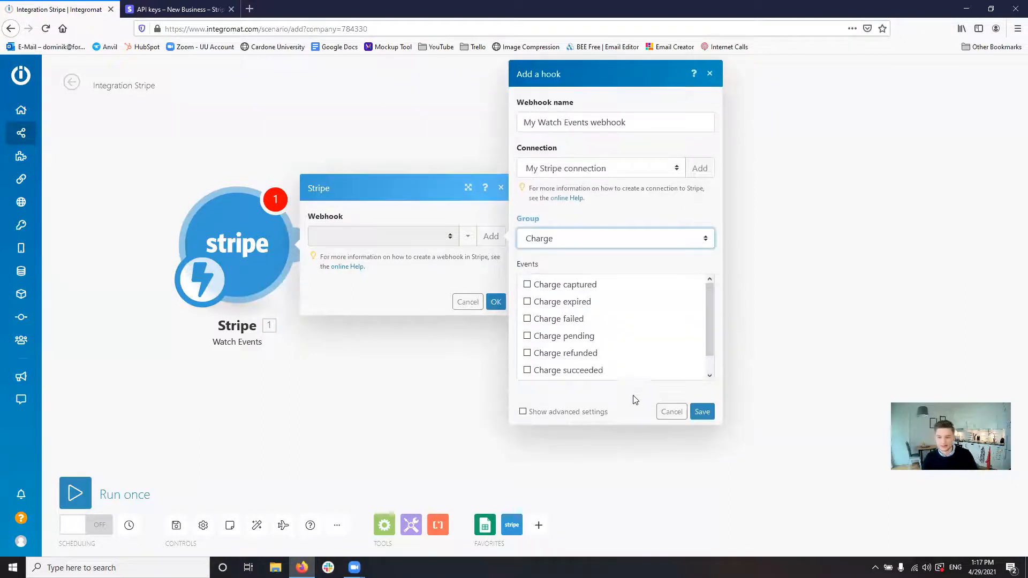
mouse_move(709, 303)
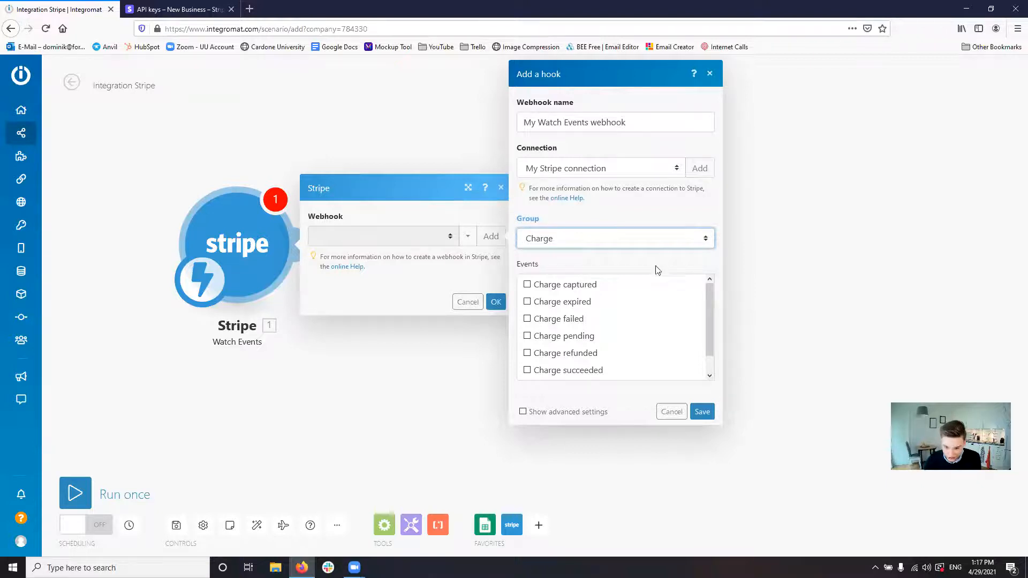
scroll(down, 3)
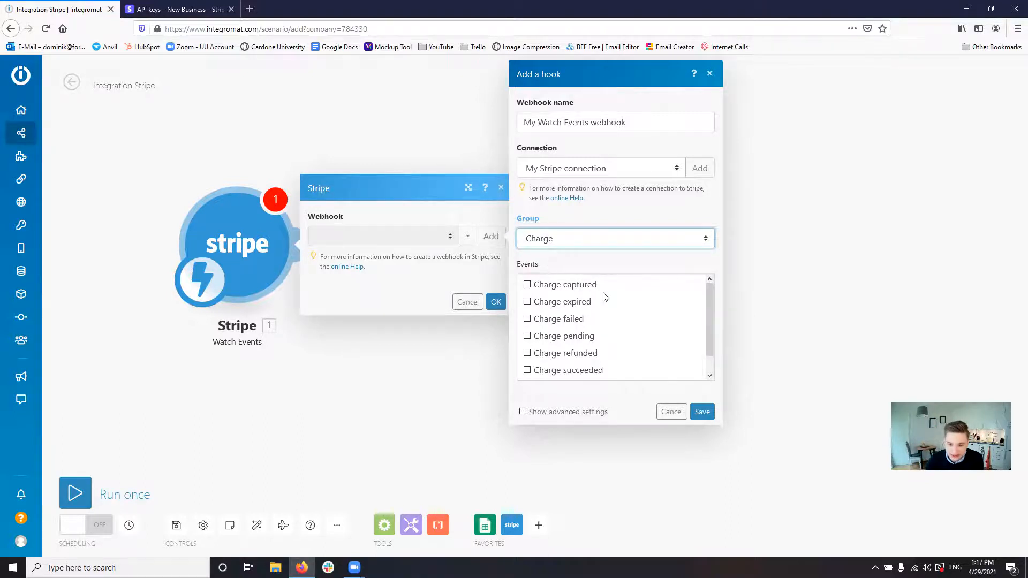
scroll(down, 3)
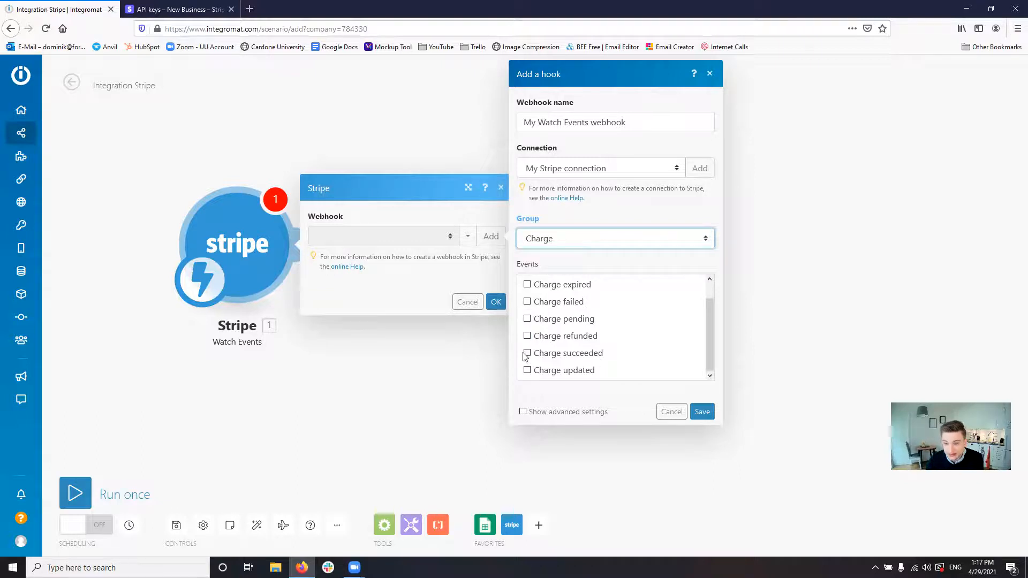
click(527, 352)
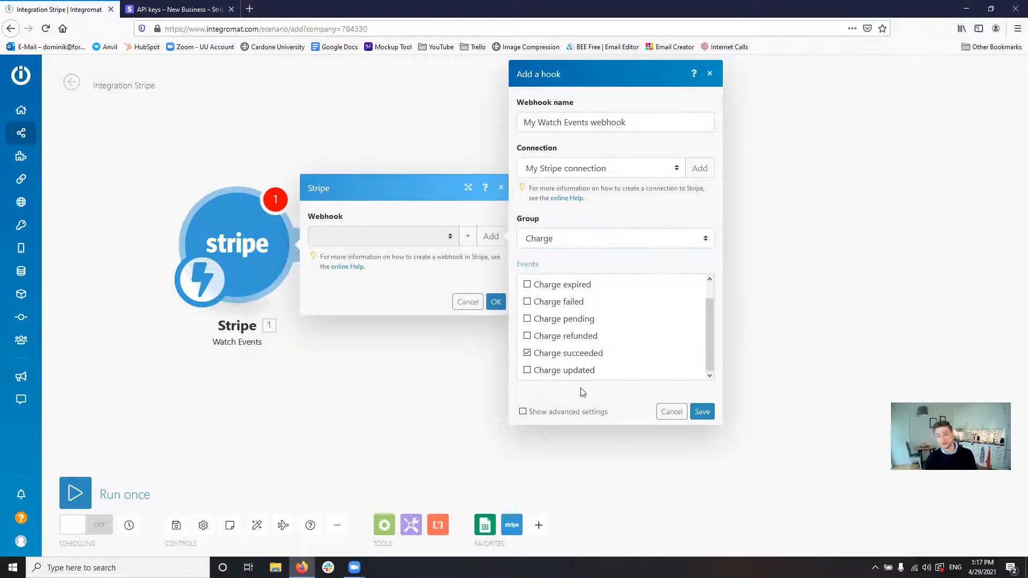
mouse_move(576, 391)
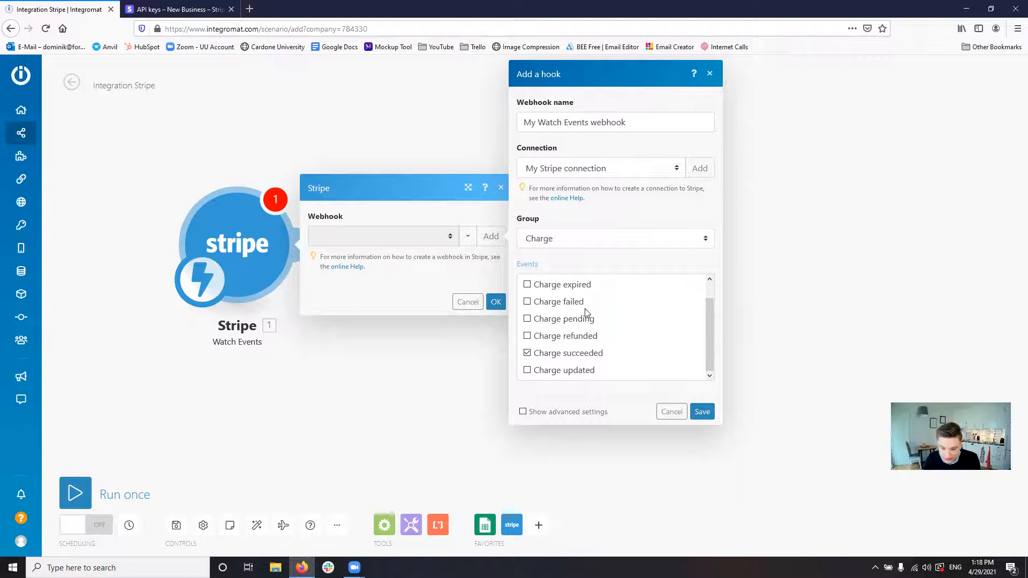
click(700, 412)
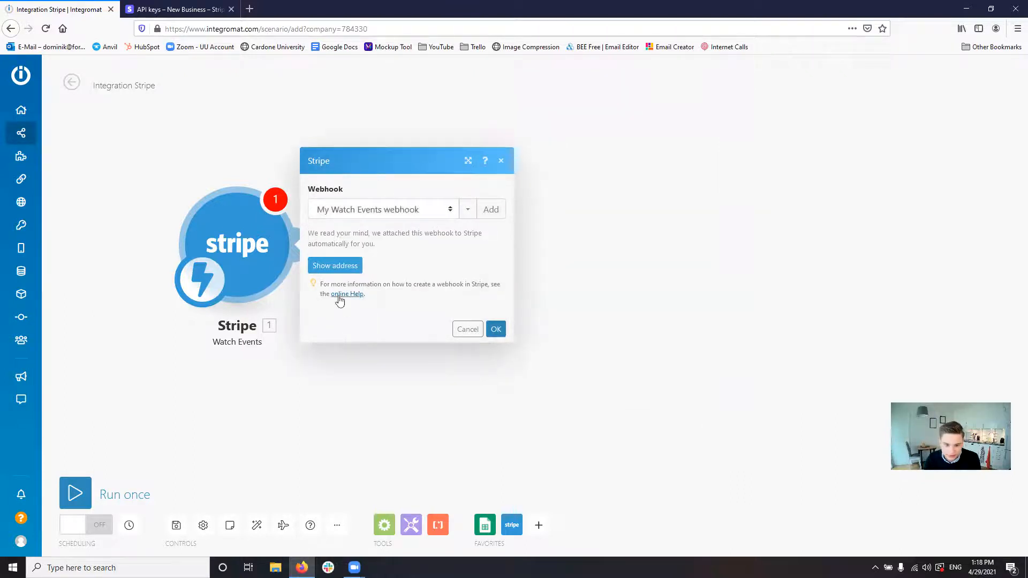
Step: Confirm the Stripe Watch Events webhook and bring up Google Sheets for the next module
click(496, 329)
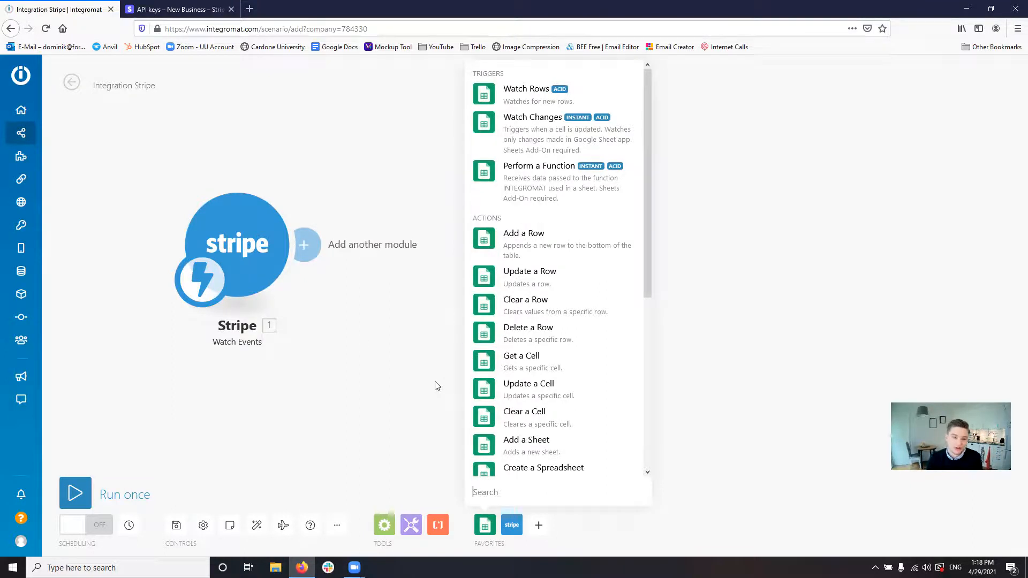
mouse_move(364, 343)
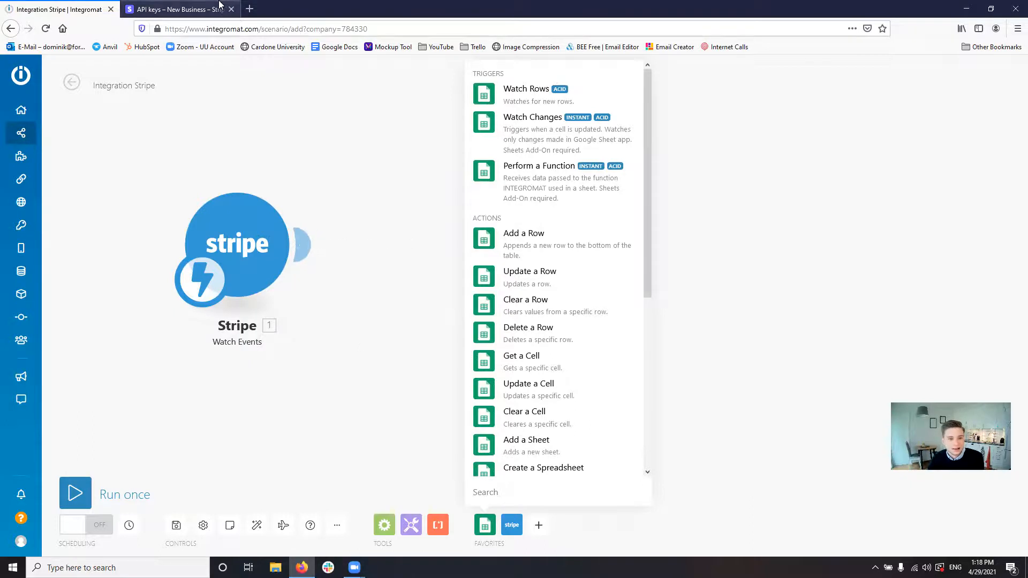
click(174, 10)
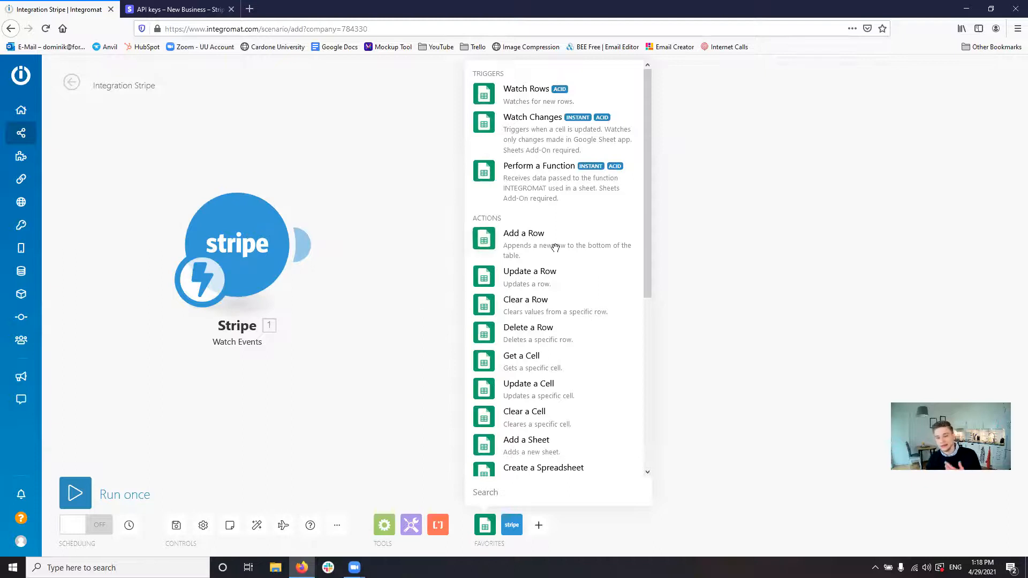
Step: Add a Google Sheets Add a Row module after the Stripe trigger, reviewing its settings form
click(523, 233)
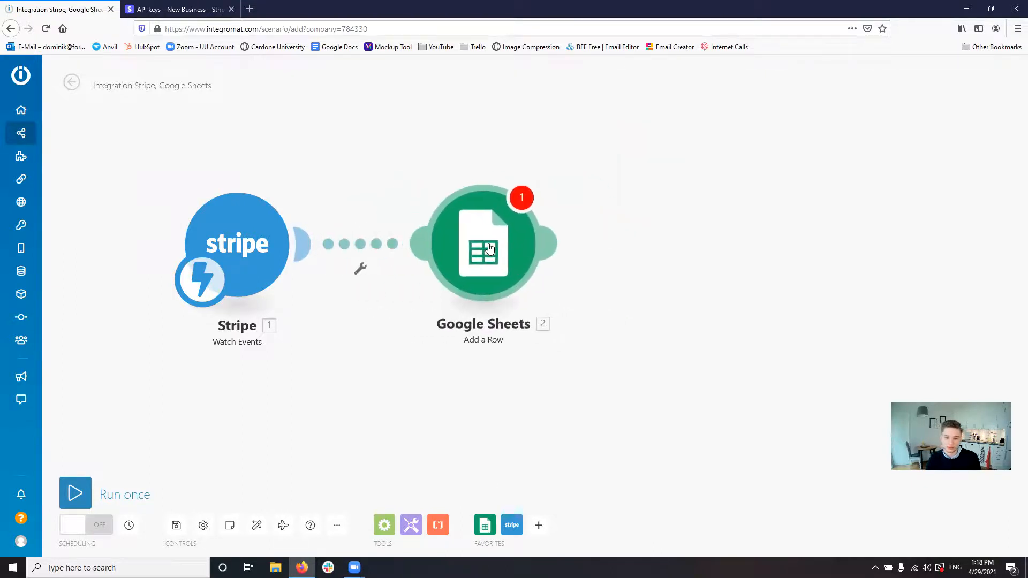
click(483, 243)
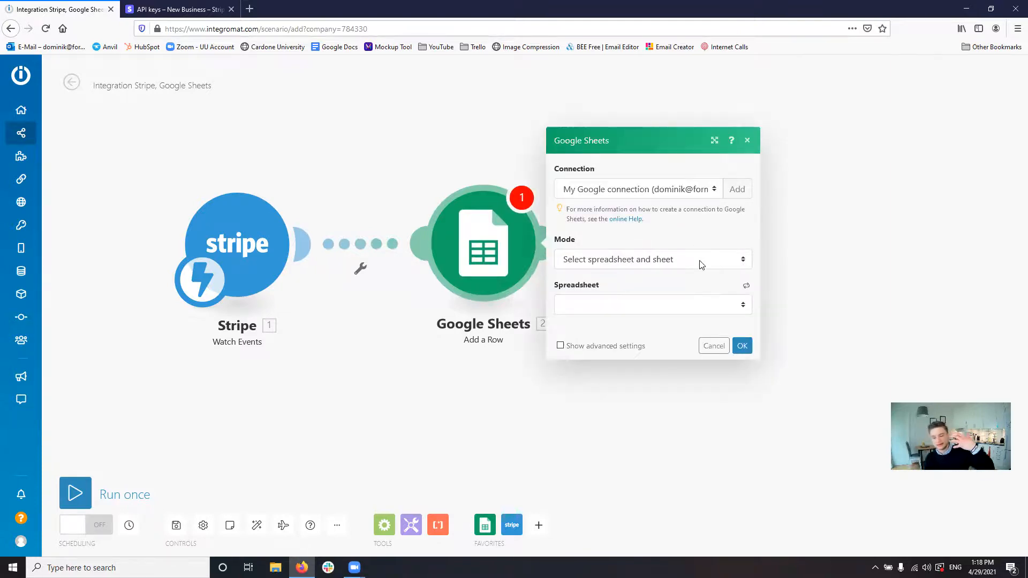
mouse_move(528, 245)
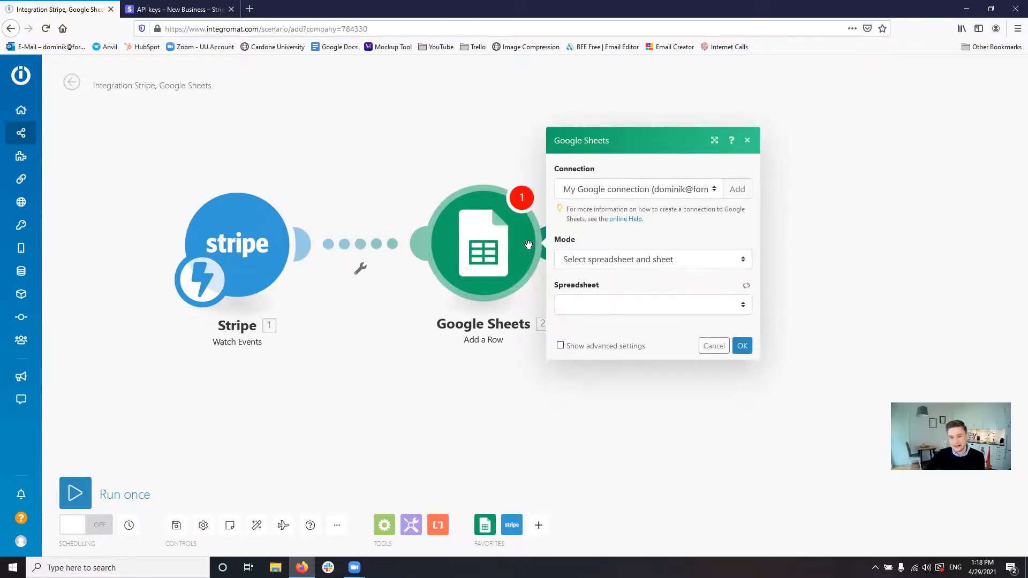
mouse_move(679, 295)
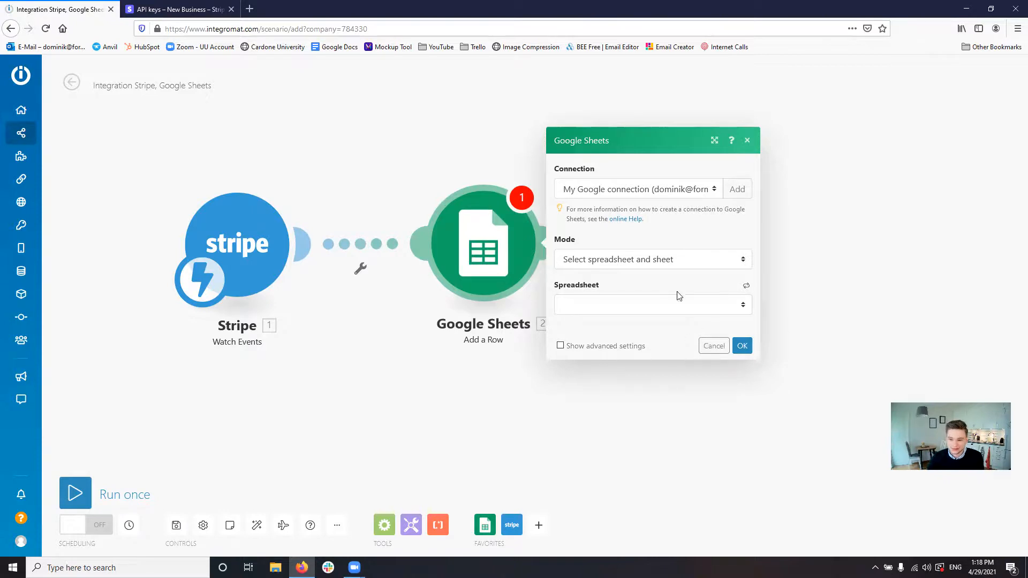
click(713, 346)
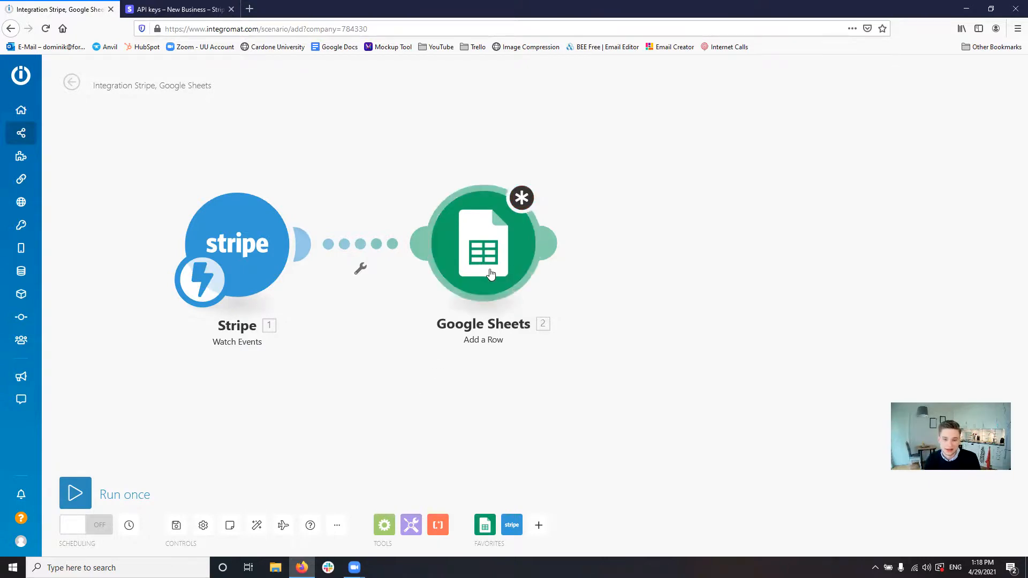
mouse_move(235, 238)
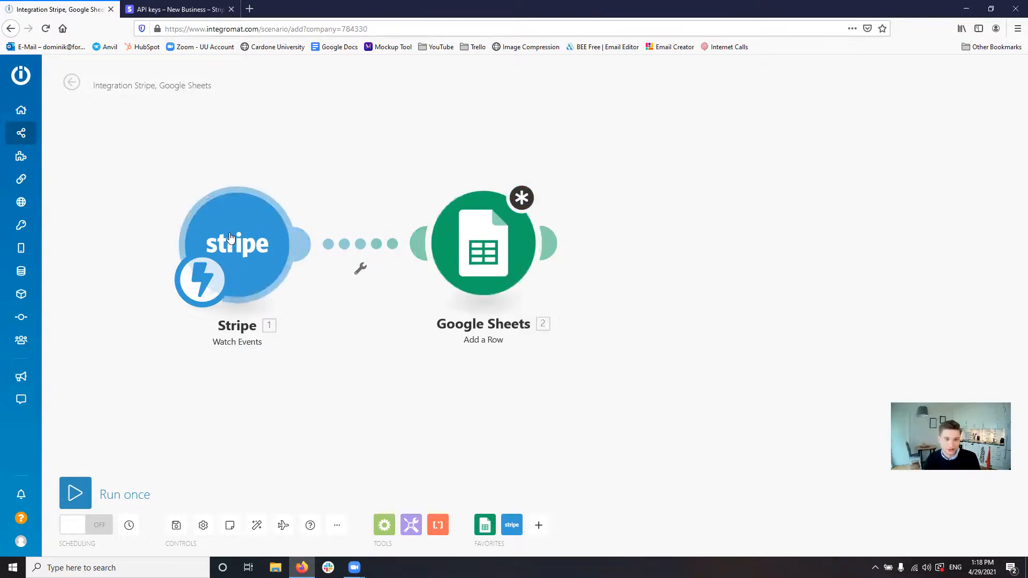